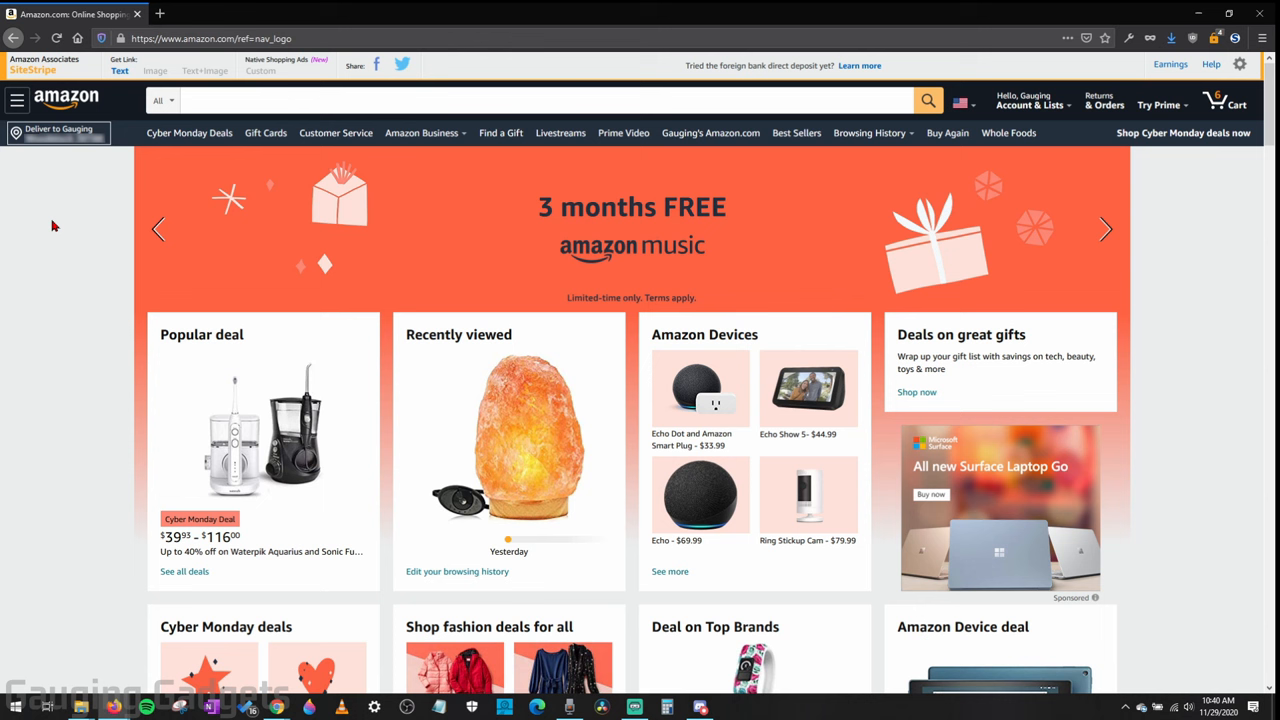
mouse_move(48, 228)
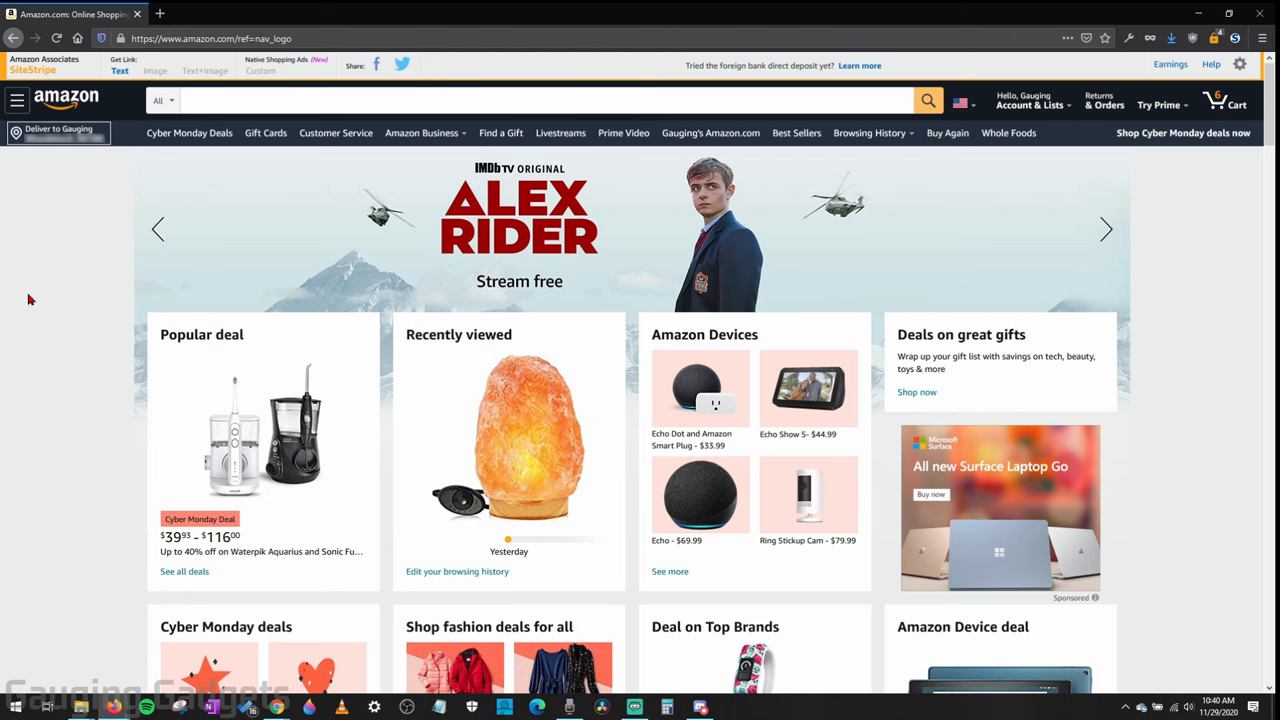
Go to Your Orders from the header to show the October 1, 2020 order.
click(1106, 228)
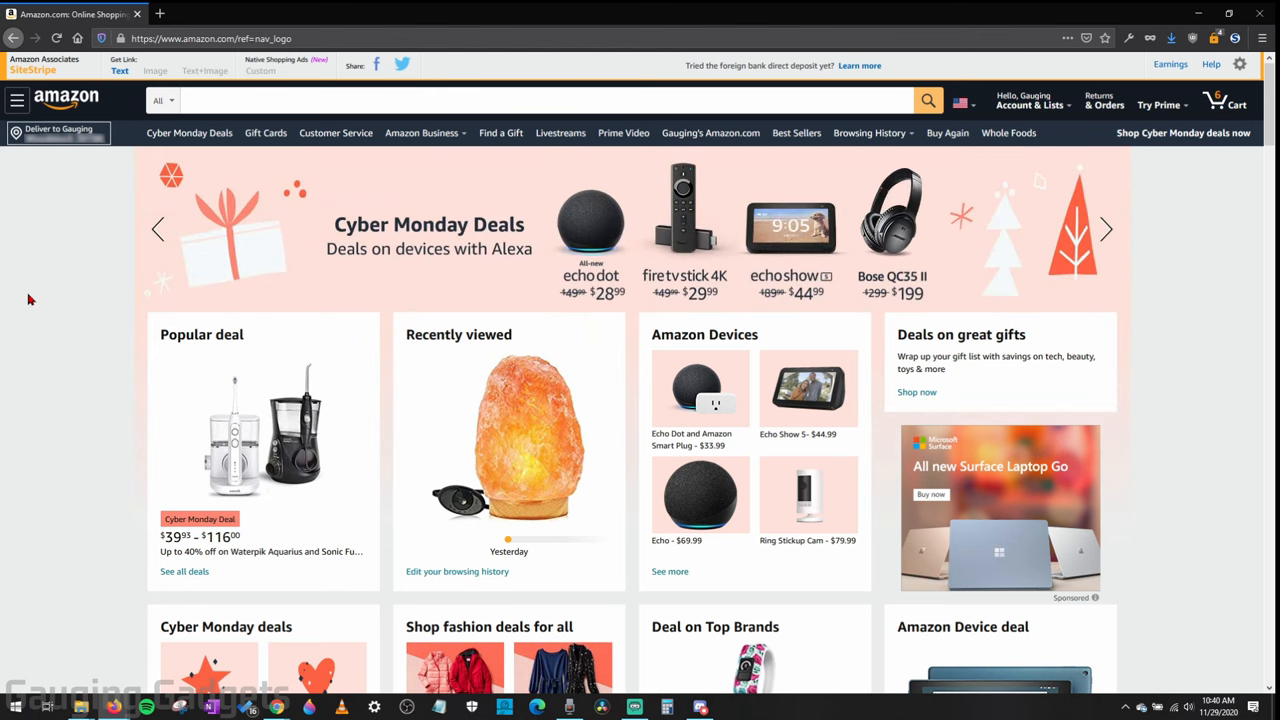
mouse_move(188, 280)
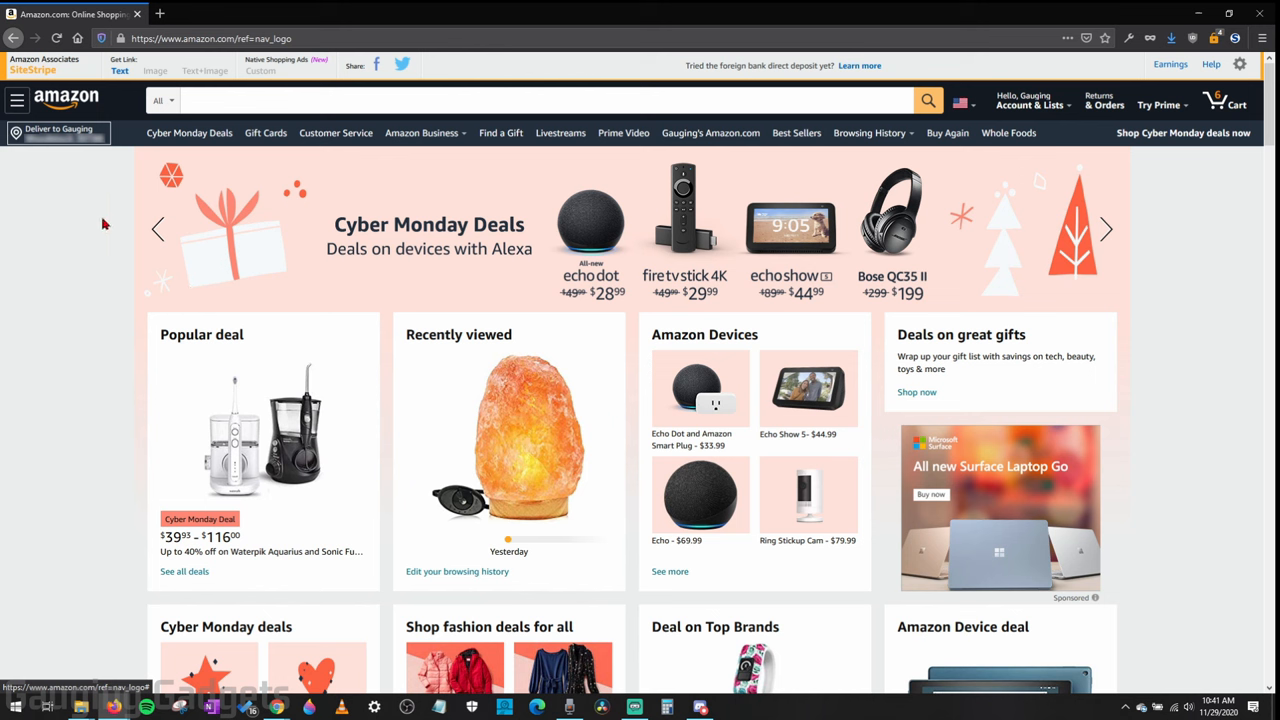
mouse_move(358, 240)
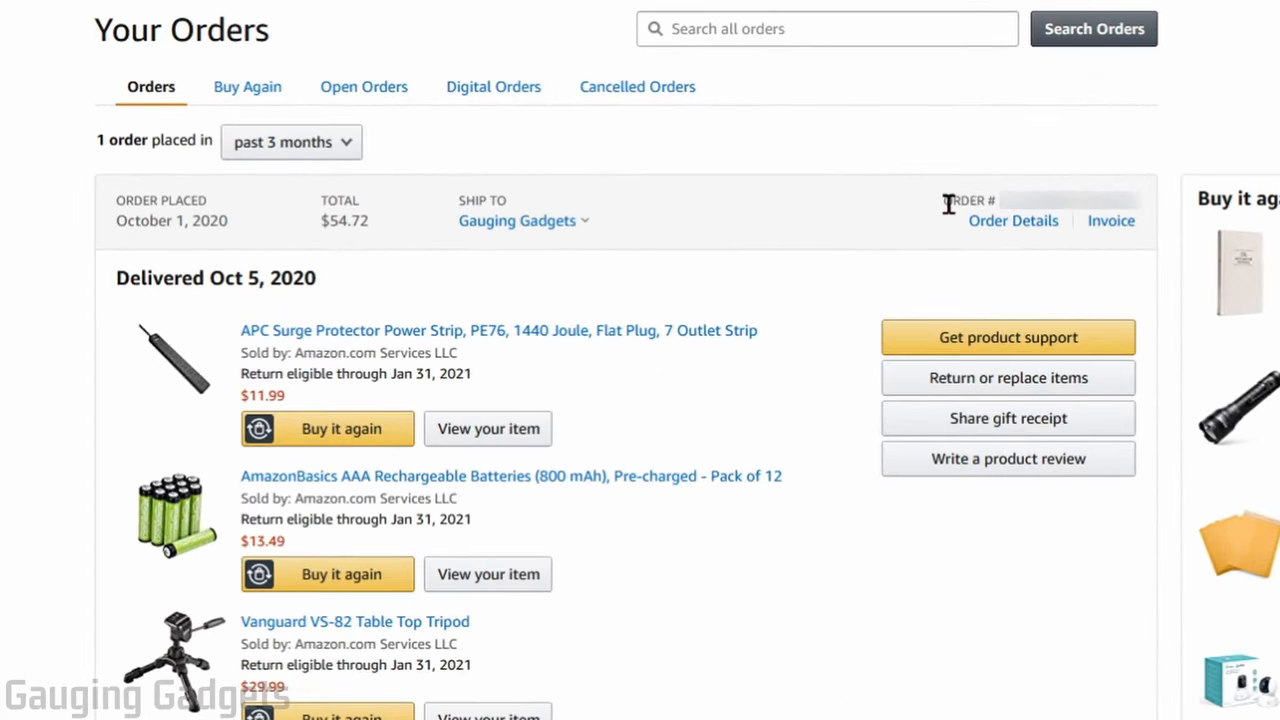
mouse_move(1112, 220)
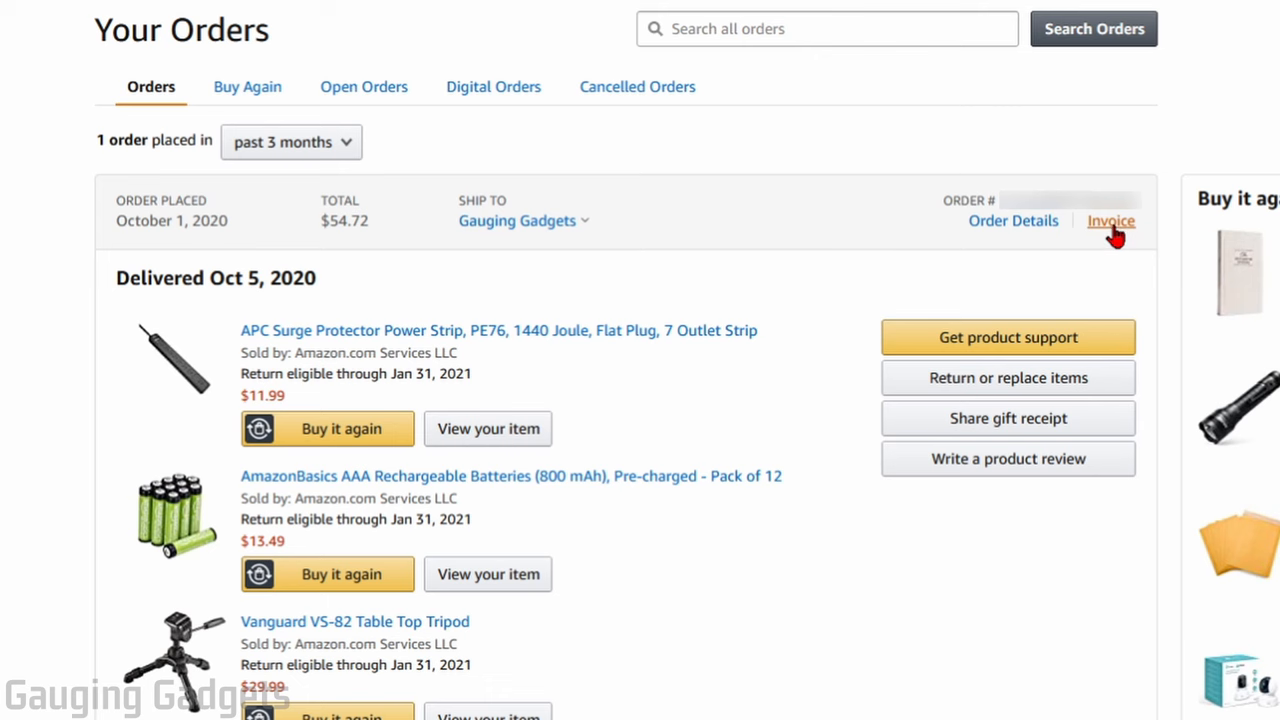
Show the printable invoice with item, shipping and payment totals for that order.
click(1110, 220)
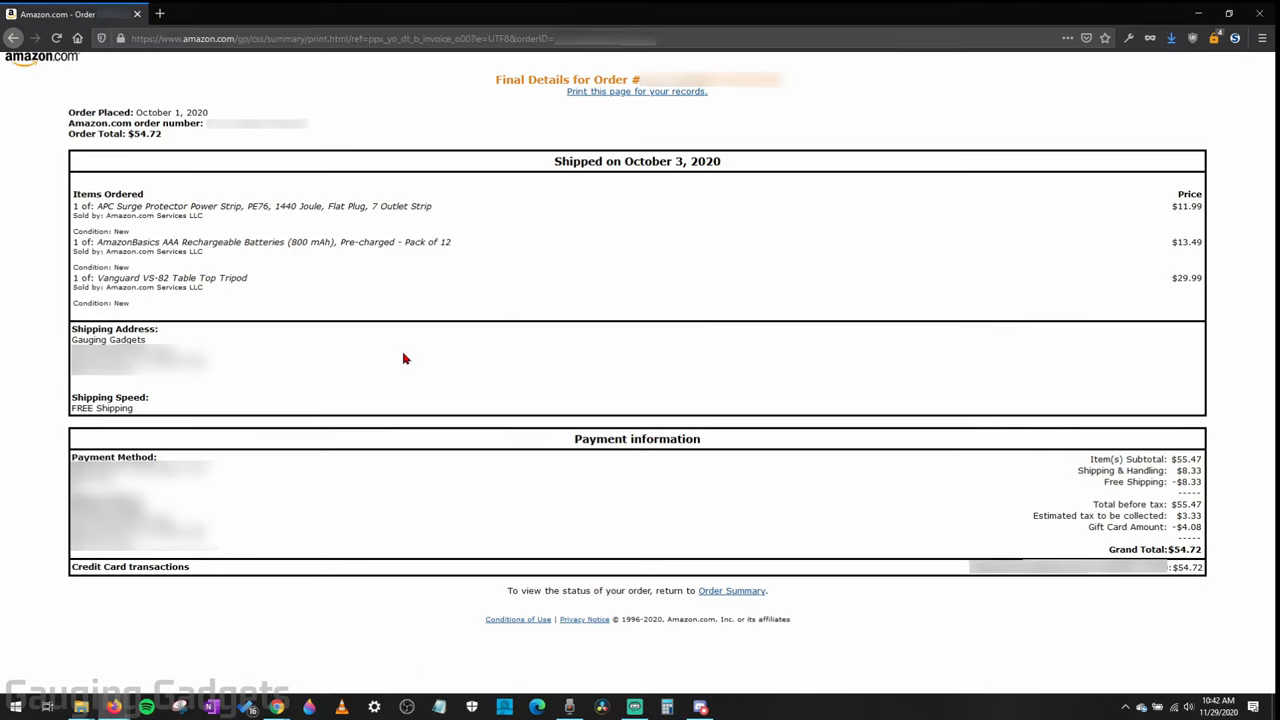
mouse_move(804, 206)
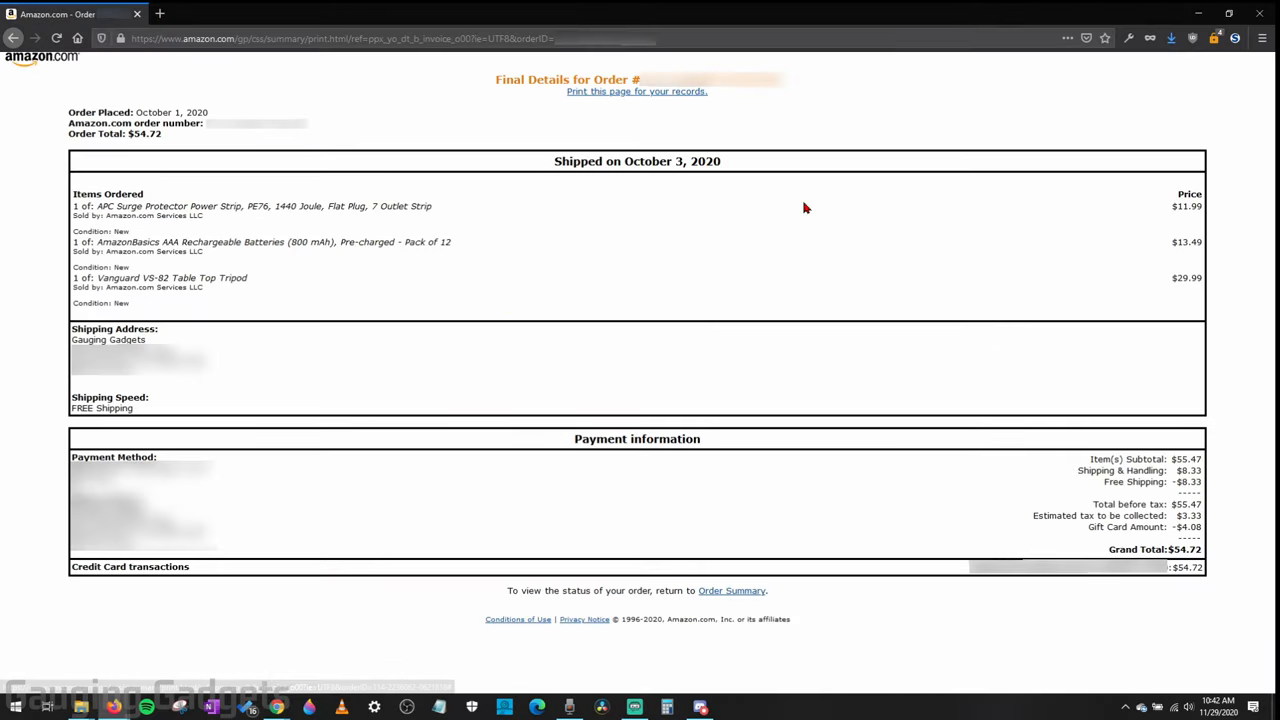
mouse_move(816, 358)
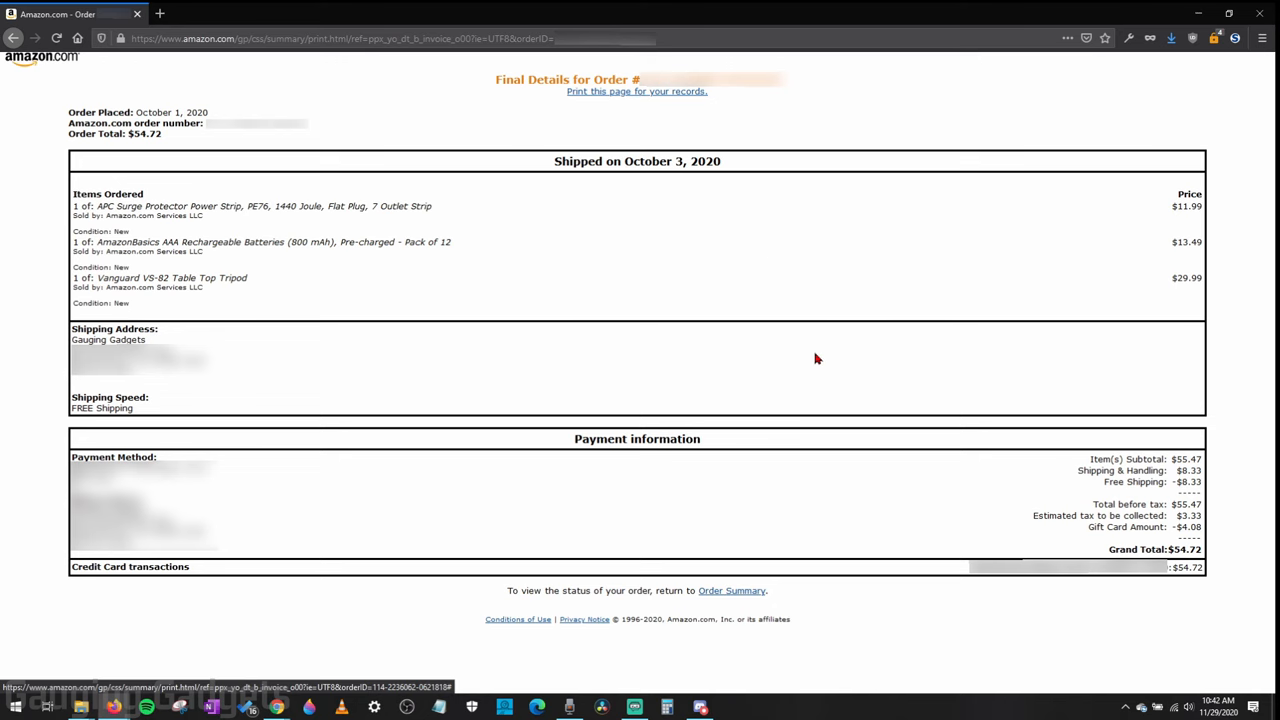
mouse_move(754, 348)
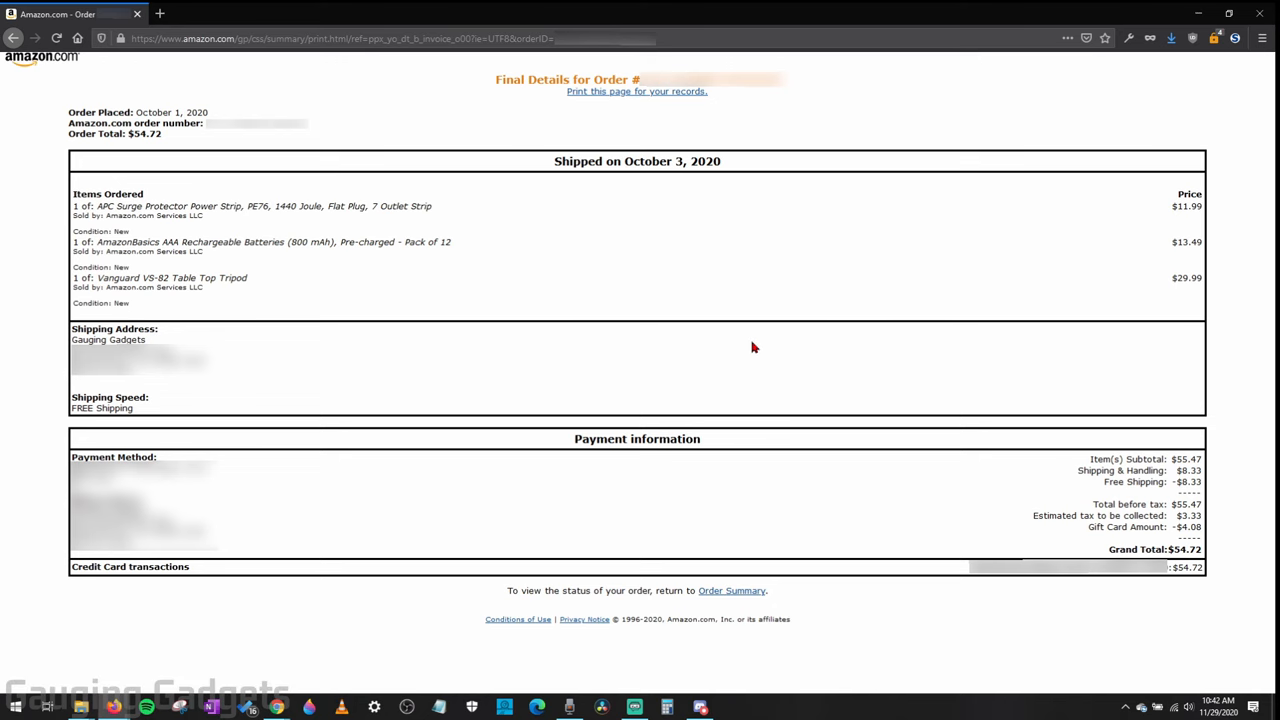